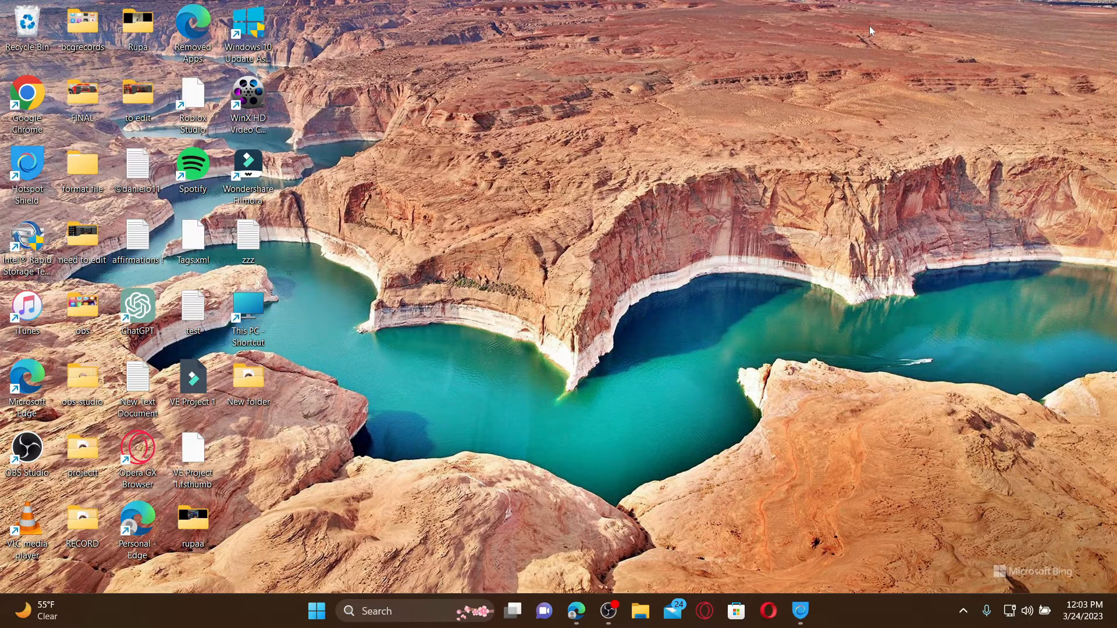
mouse_move(628, 406)
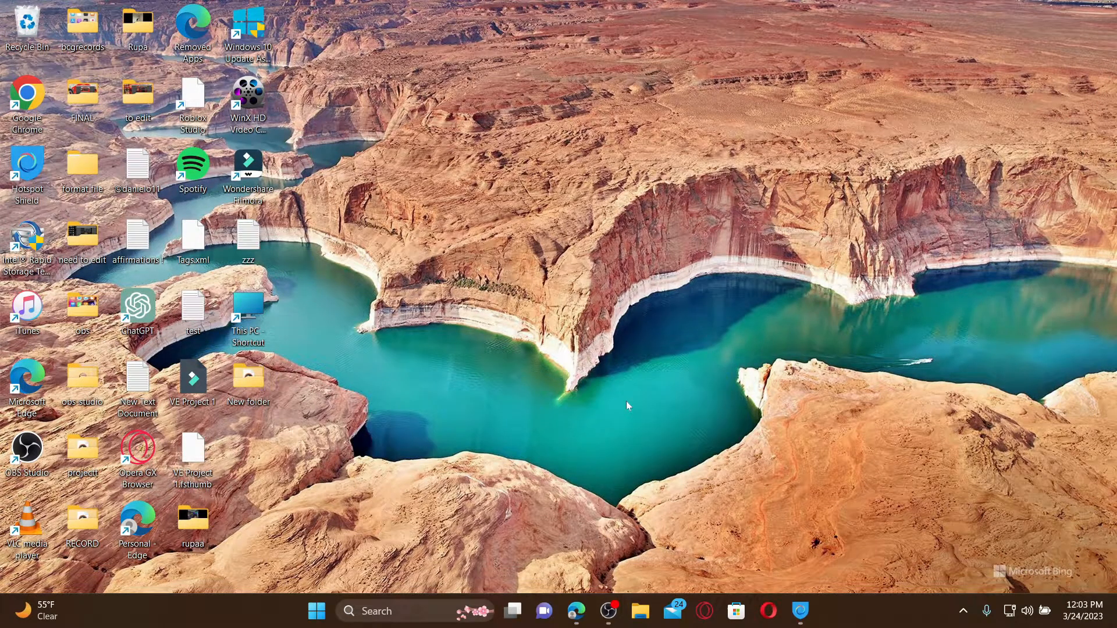
left_click(576, 610)
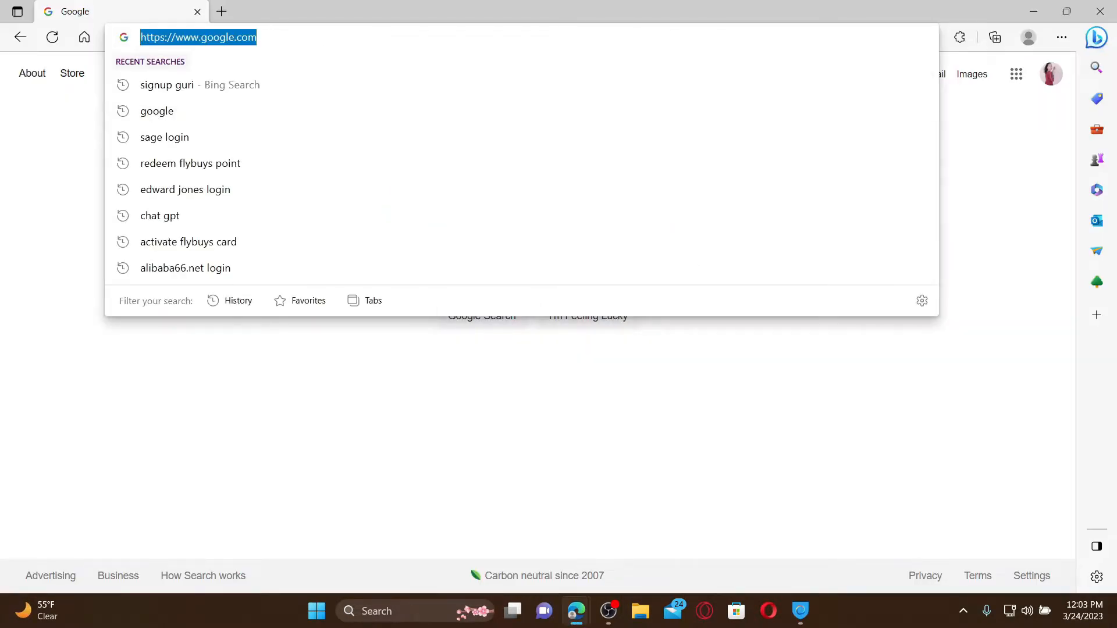
type("www.clickview.co.uk")
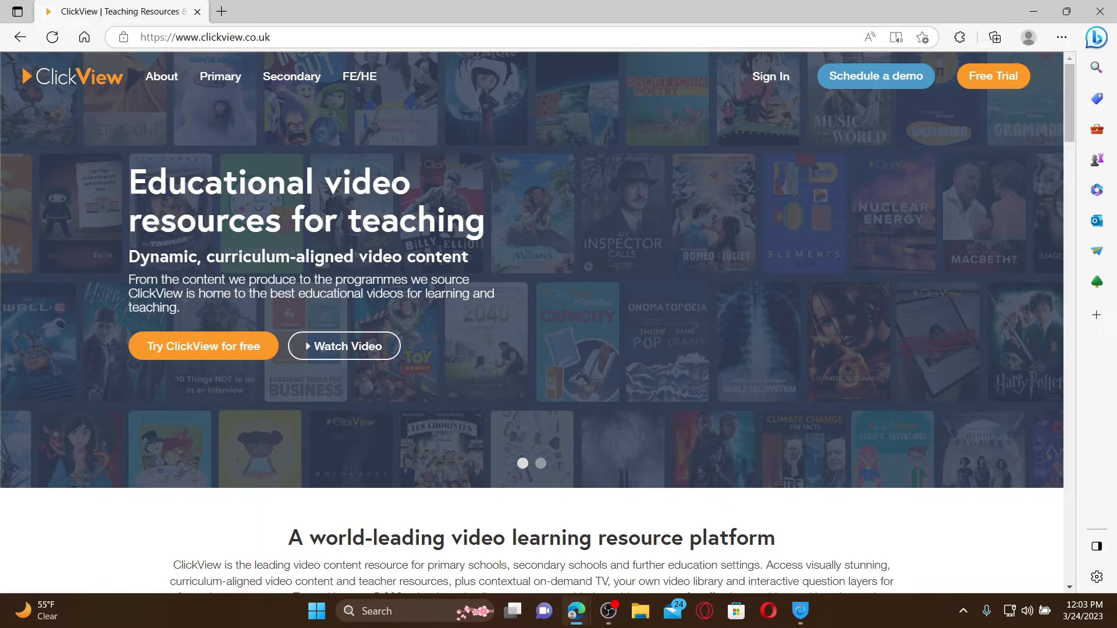
mouse_move(775, 235)
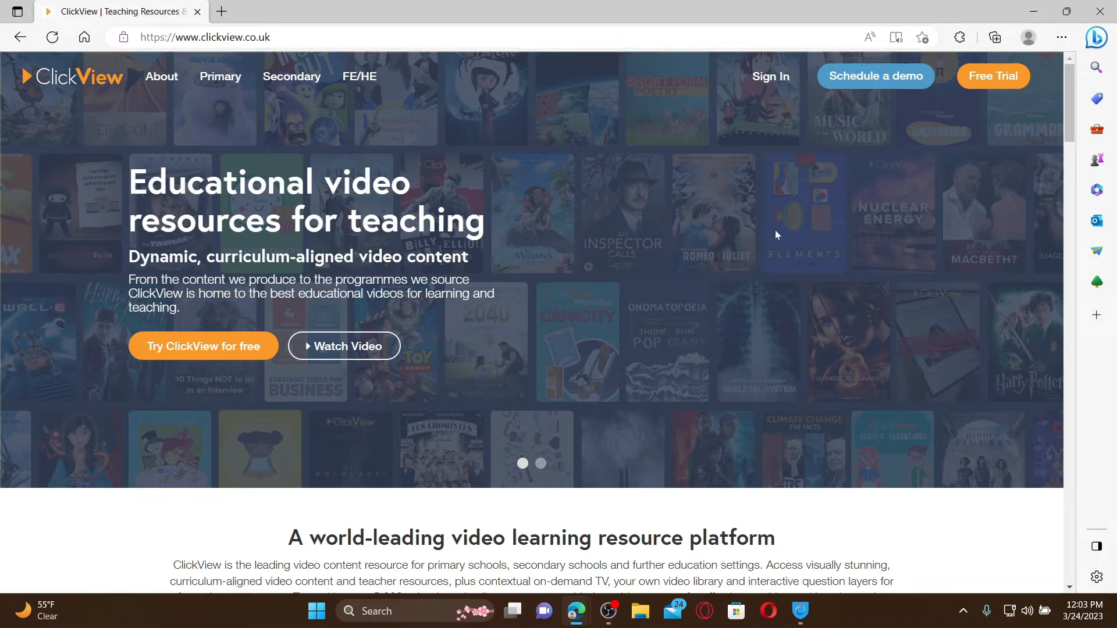
mouse_move(770, 77)
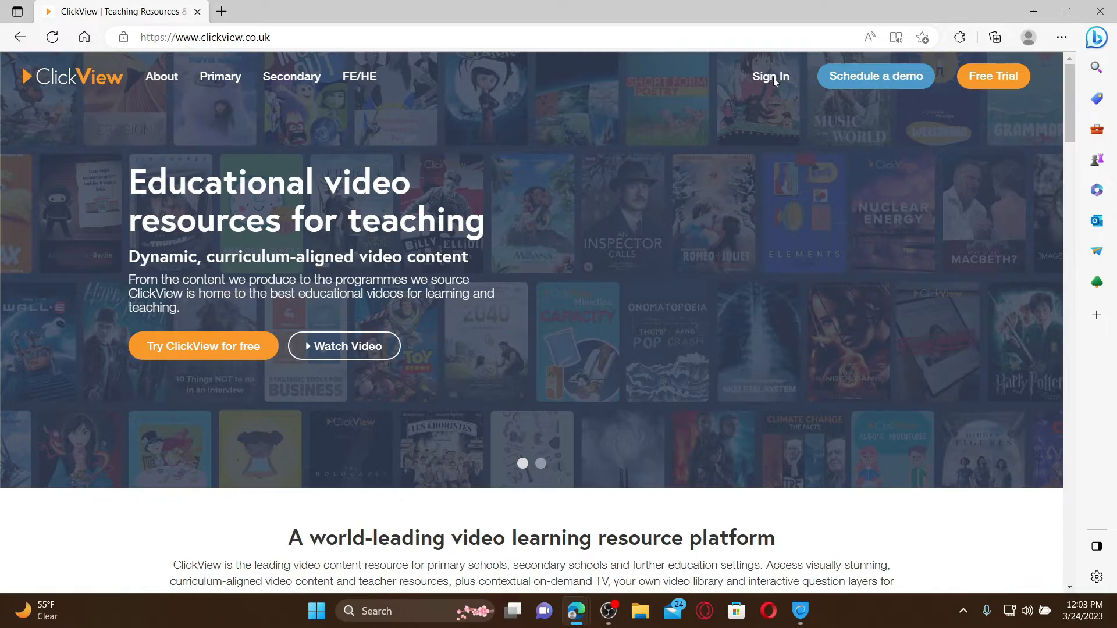
Open the ClickView Sign In page in a new tab.
left_click(770, 76)
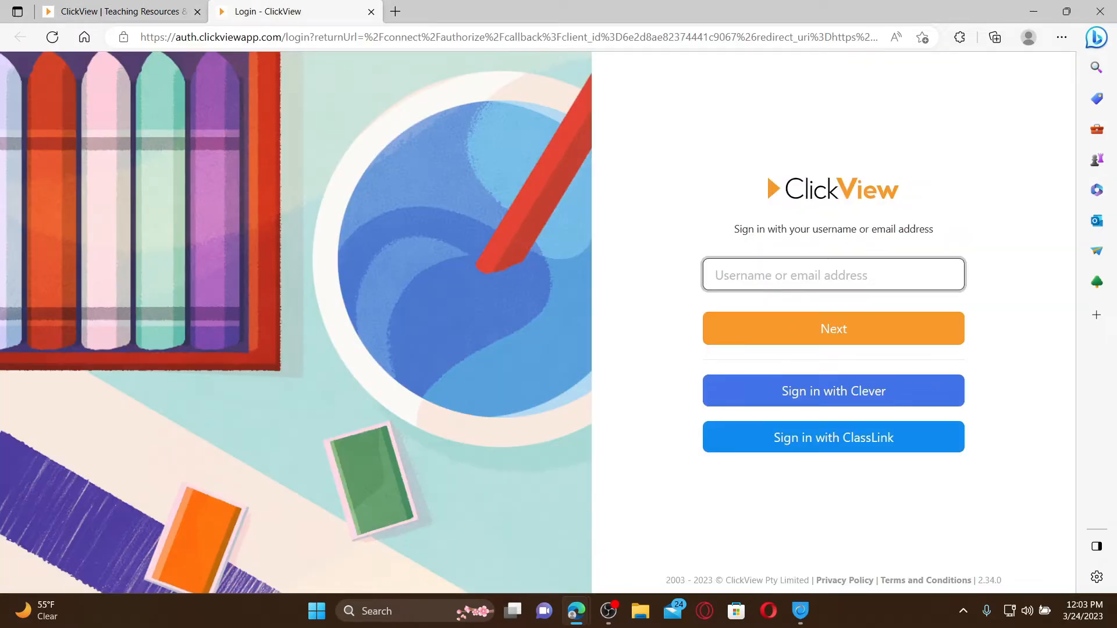
mouse_move(854, 255)
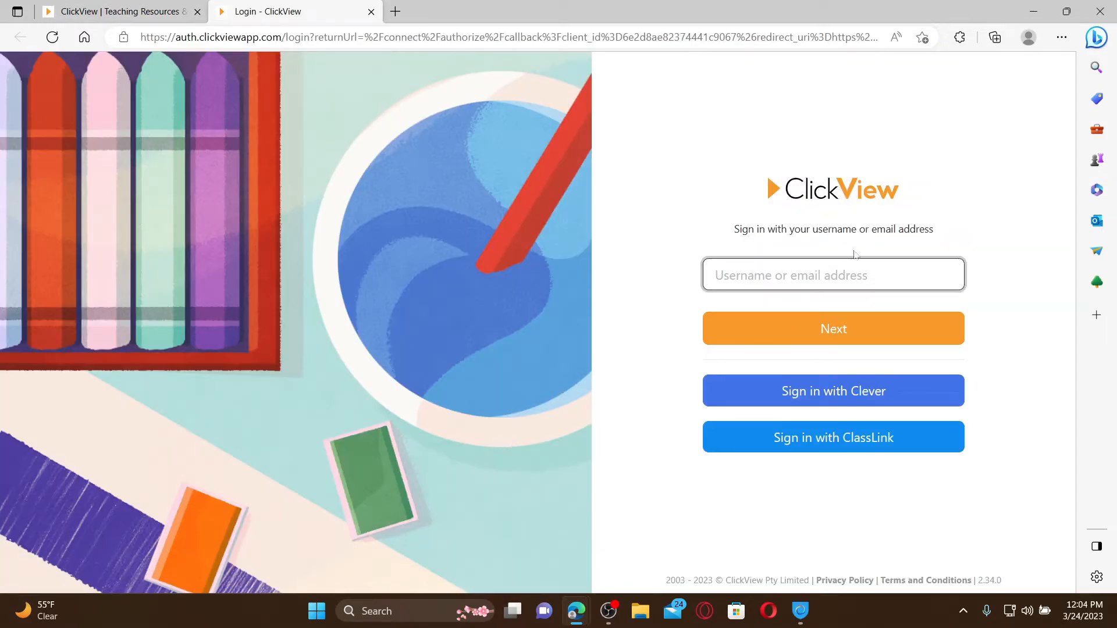
mouse_move(840, 411)
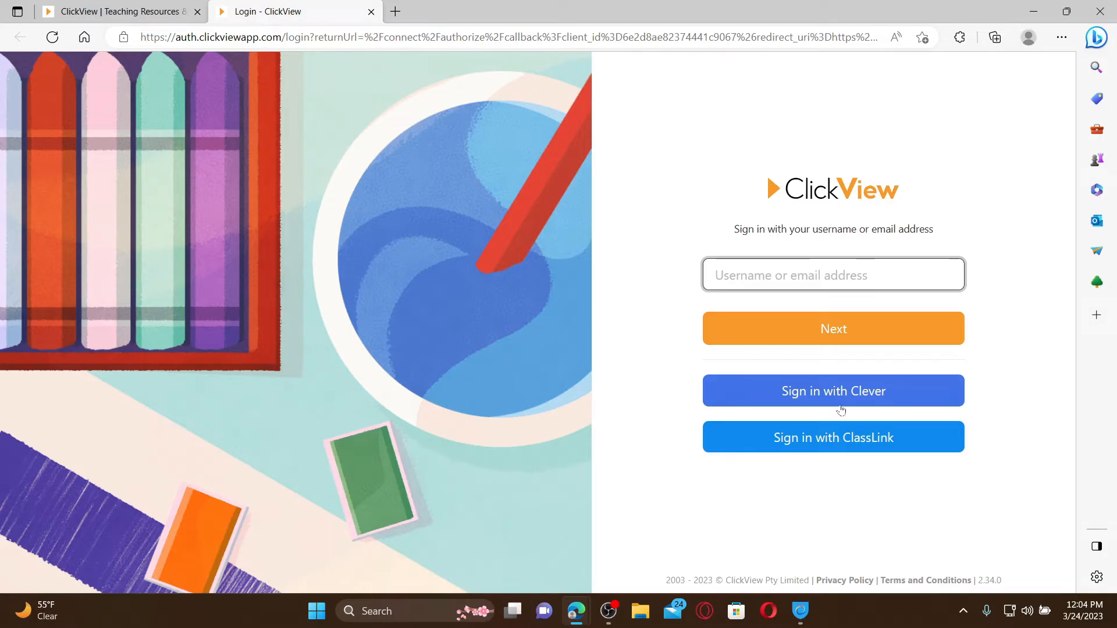
mouse_move(876, 453)
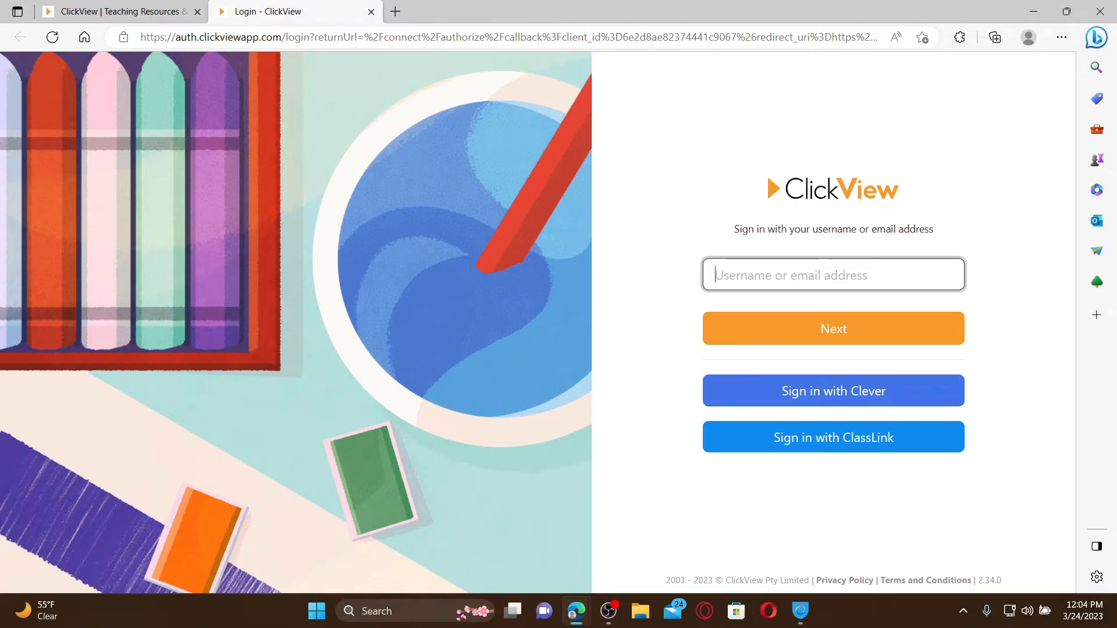
Enter username 'rupa' and pick the saved login so the password fills in.
type("rupa")
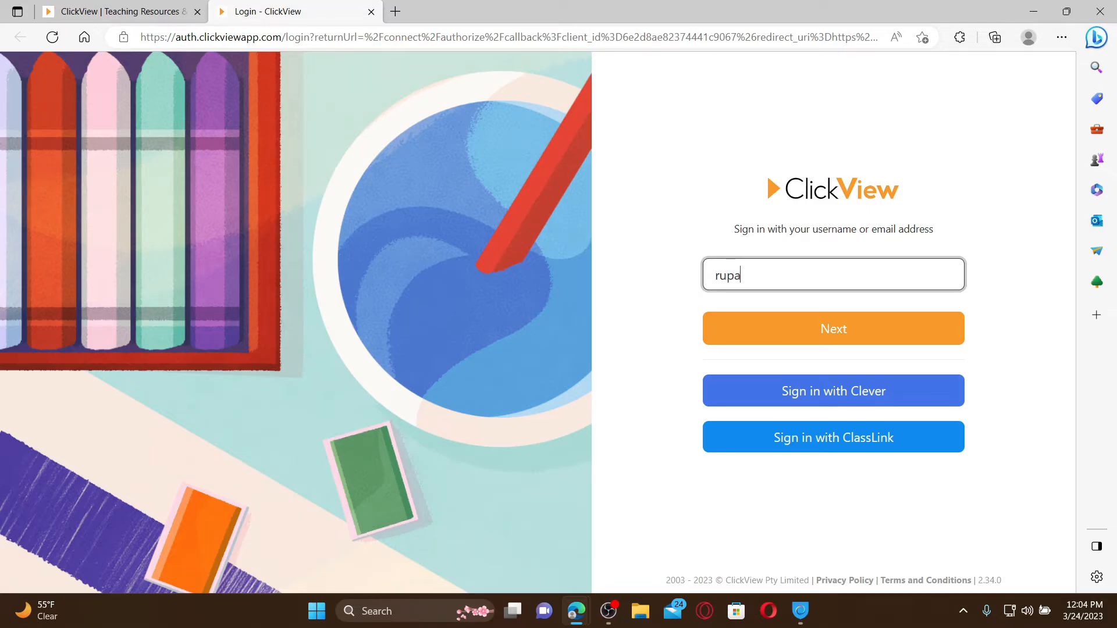
left_click(832, 328)
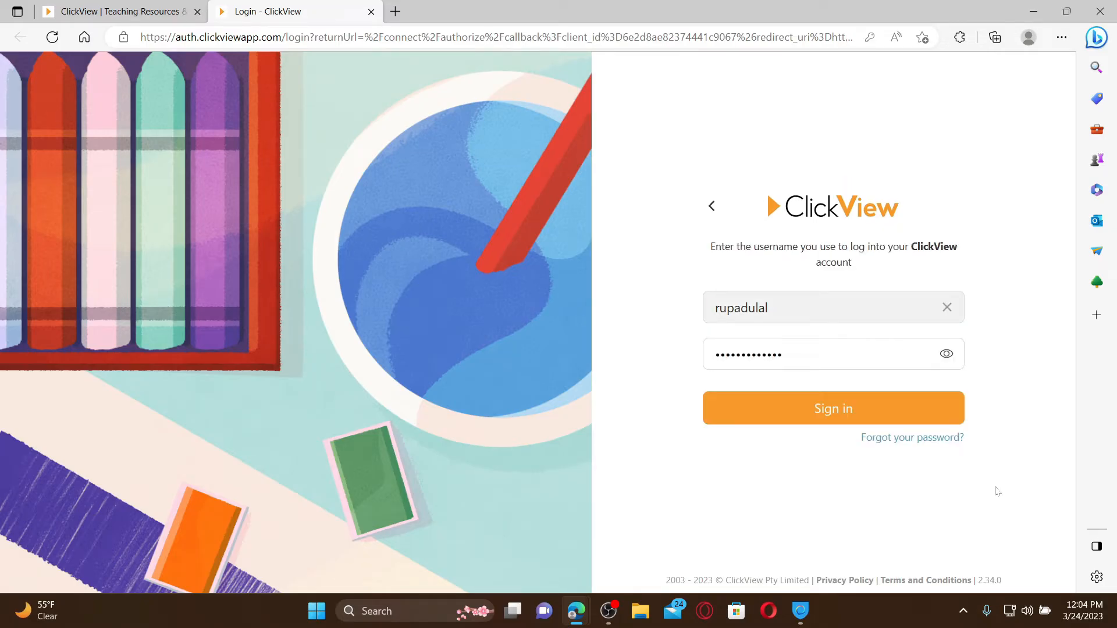
mouse_move(912, 437)
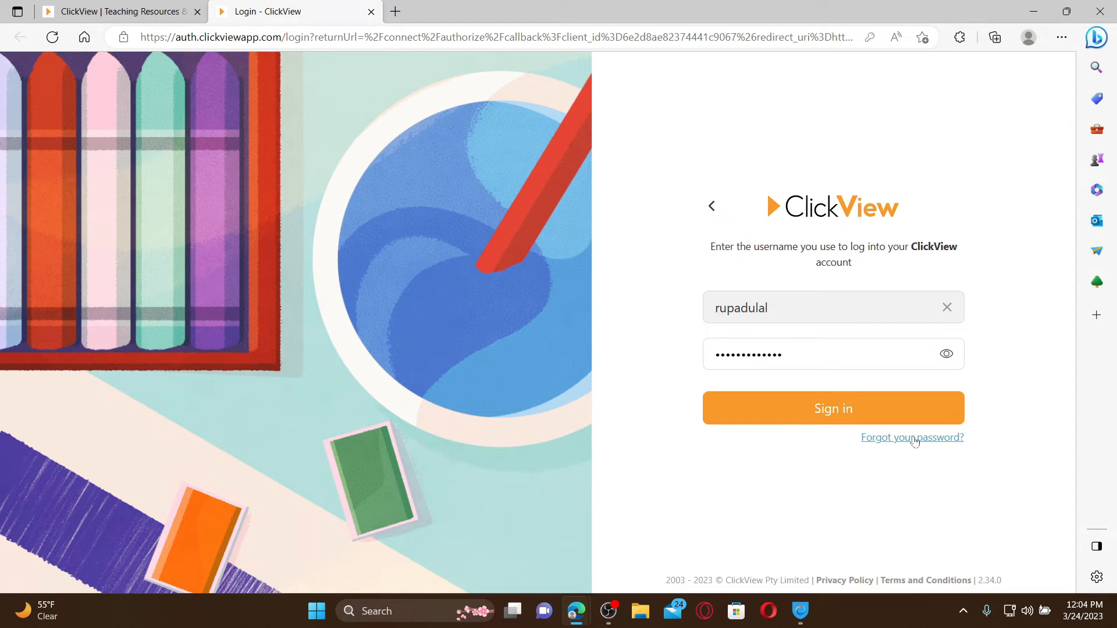
mouse_move(912, 290)
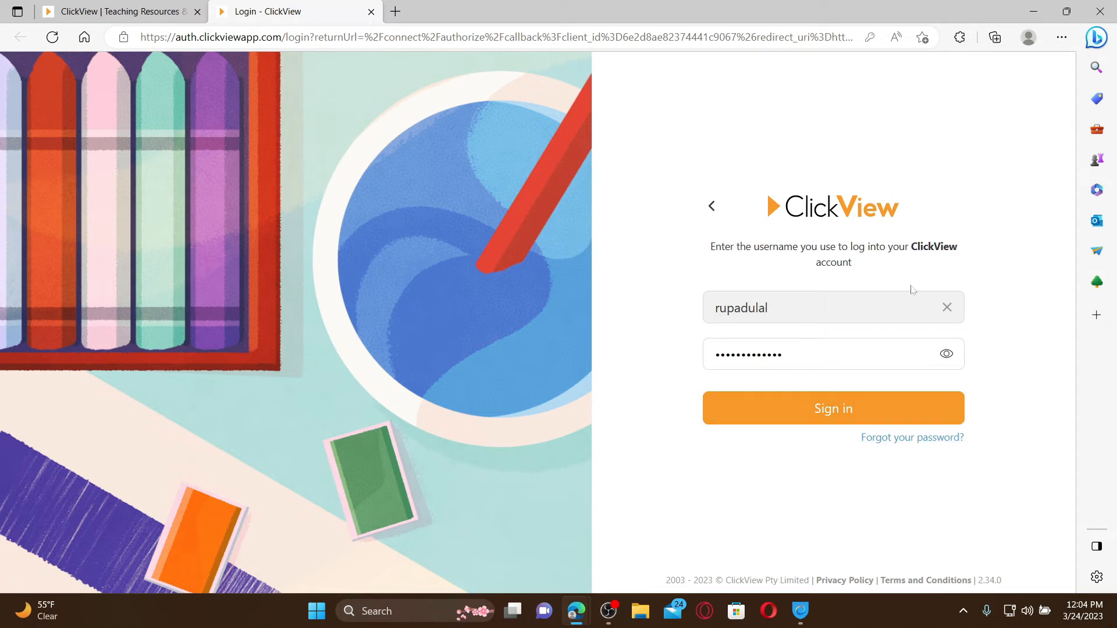
mouse_move(831, 407)
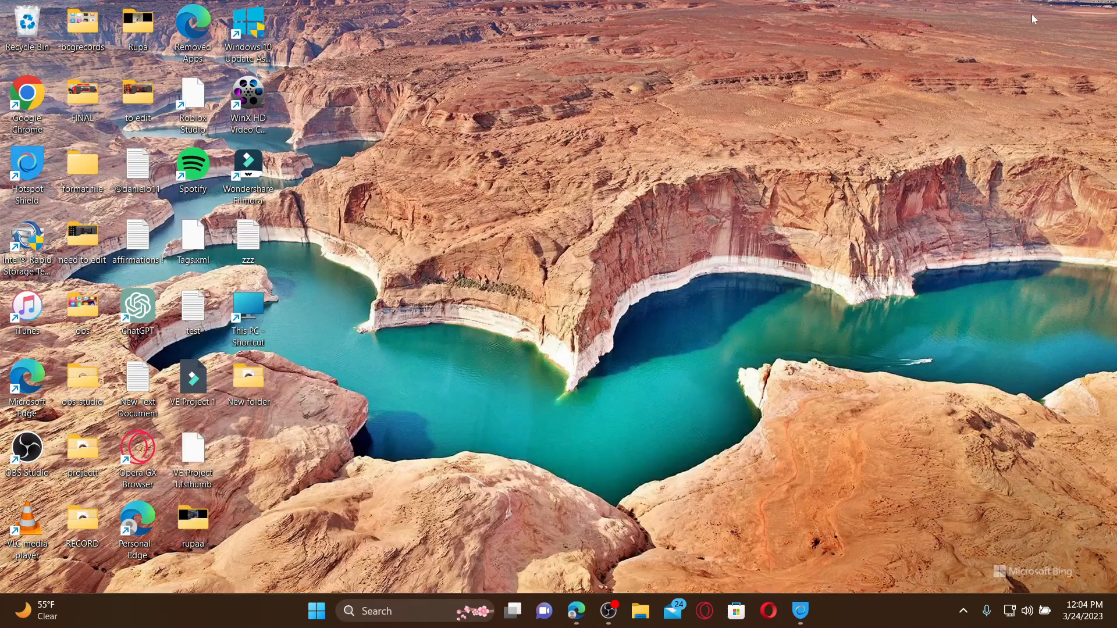
mouse_move(1018, 56)
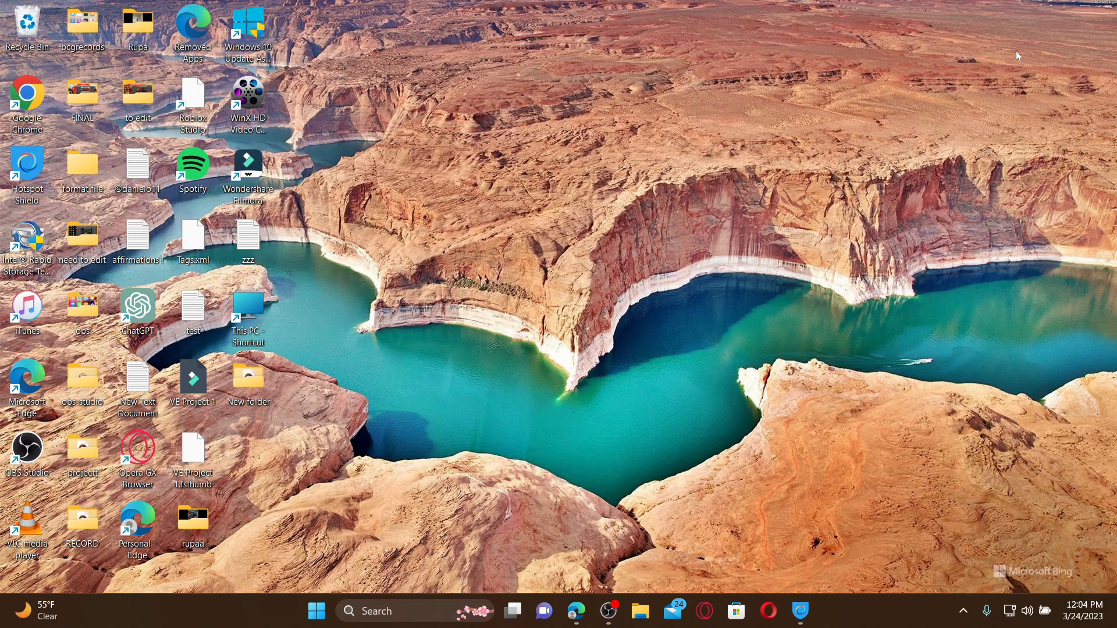